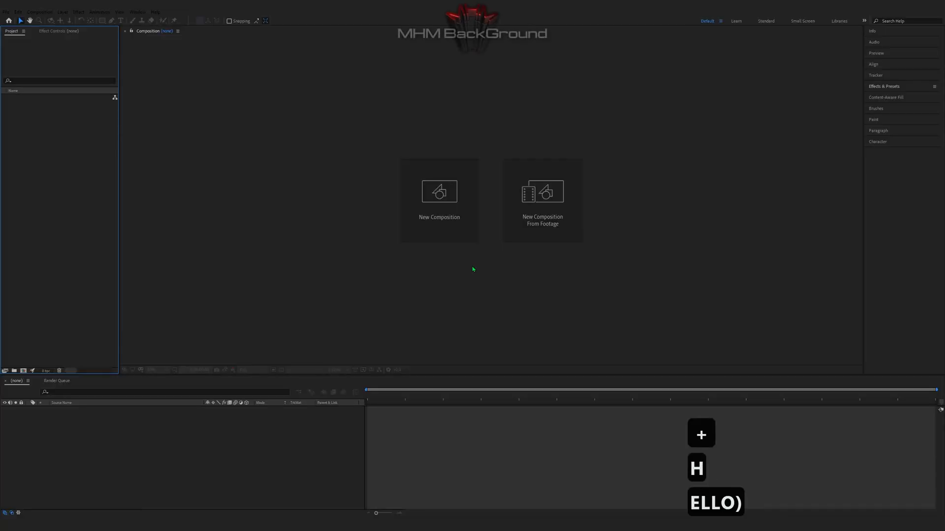
- Create a 1920×1080 composition and add a black solid layer named Optical
click(439, 192)
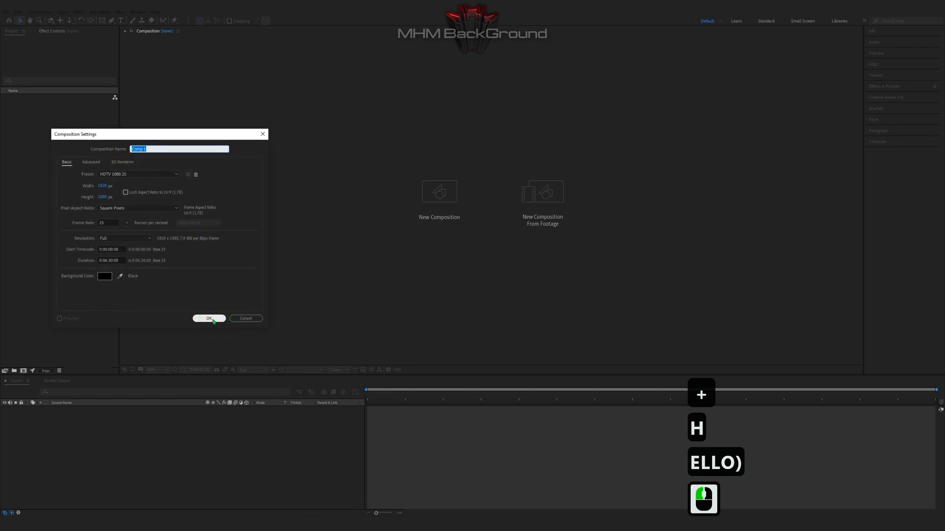
click(209, 318)
text(Op)
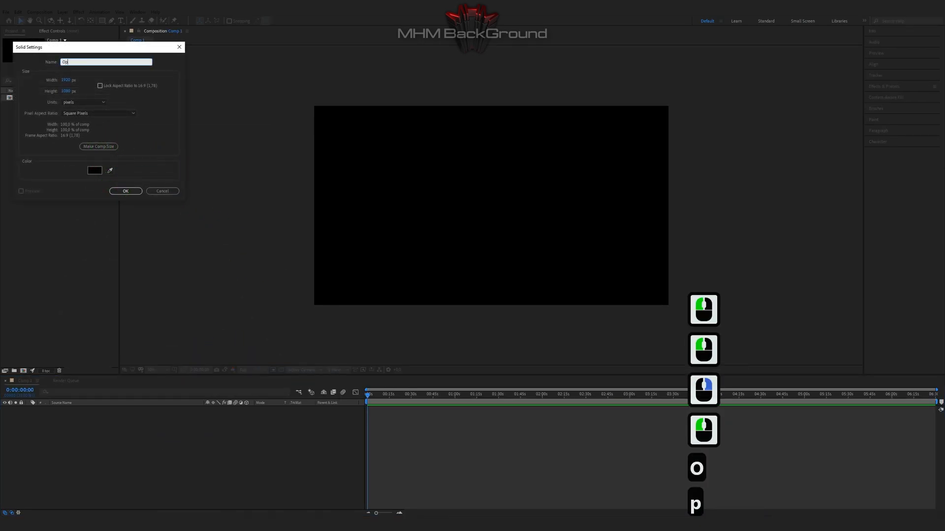
click(125, 191)
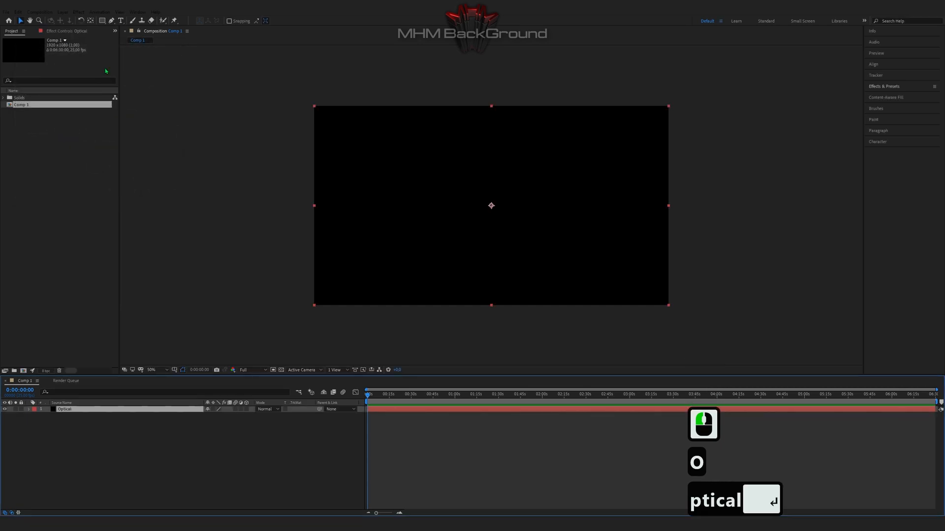
- Apply Optical Flares to the solid and build a stack of rainbow Streak lens objects
click(79, 12)
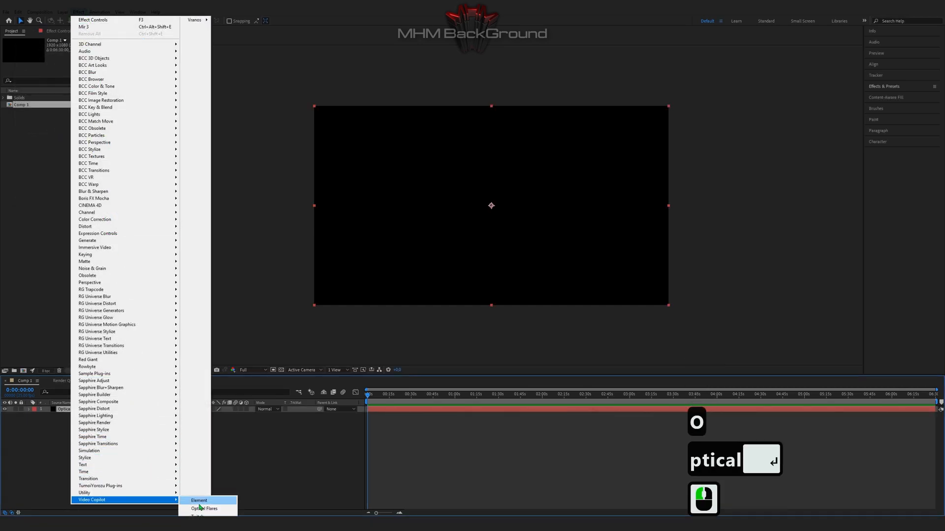
click(205, 509)
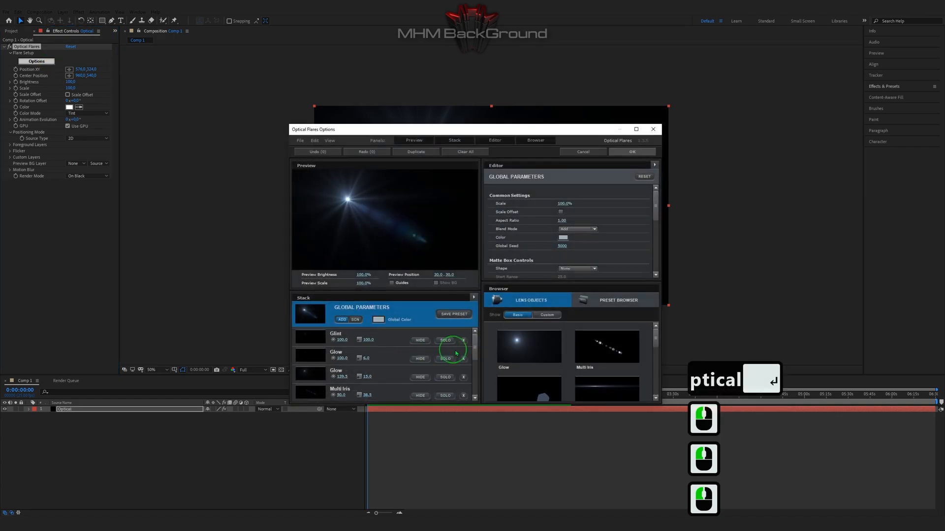
drag(313, 129, 154, 71)
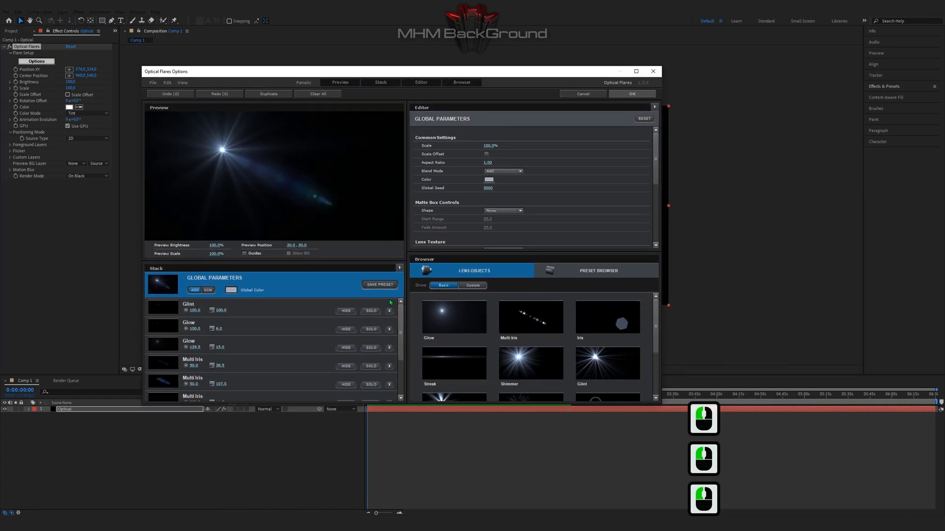
click(390, 311)
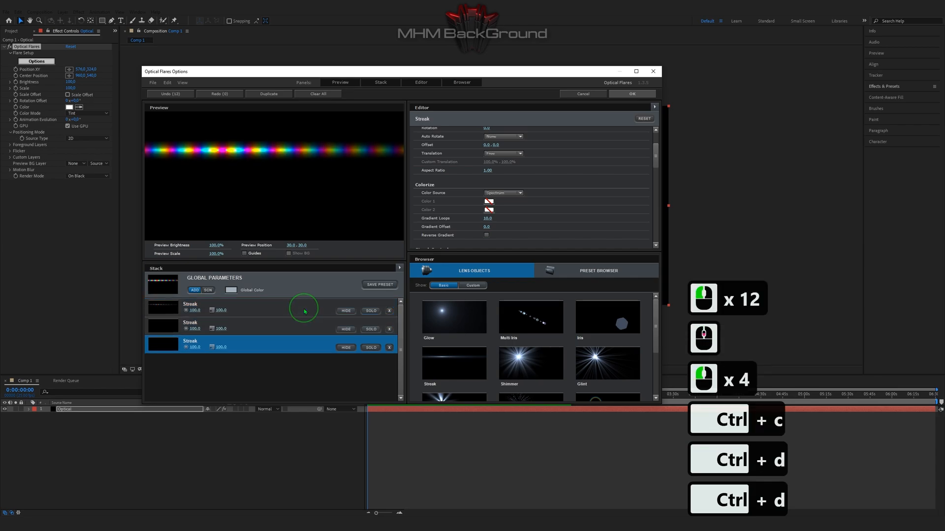
key(ctrl+d)
text(536)
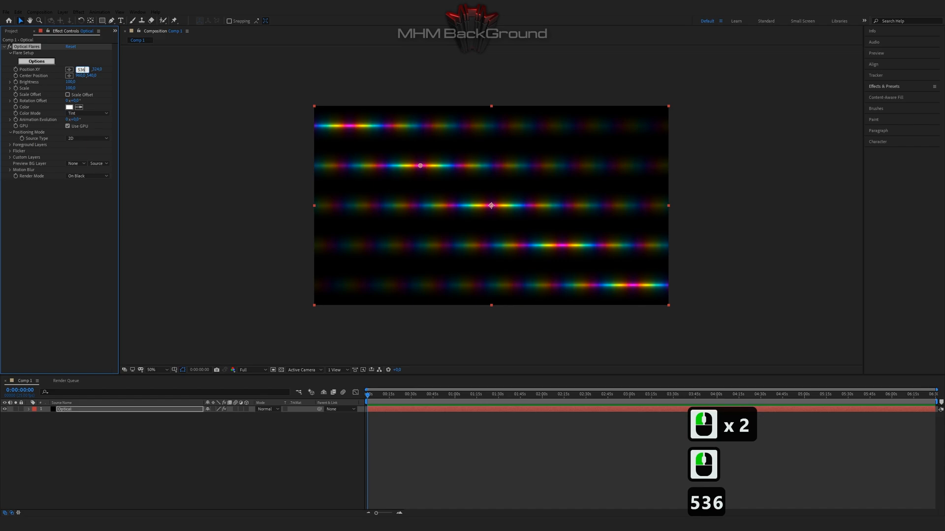
- Commit the flare Position XY value and add a black solid named Mir3 above Optical
key(Tab)
text(654)
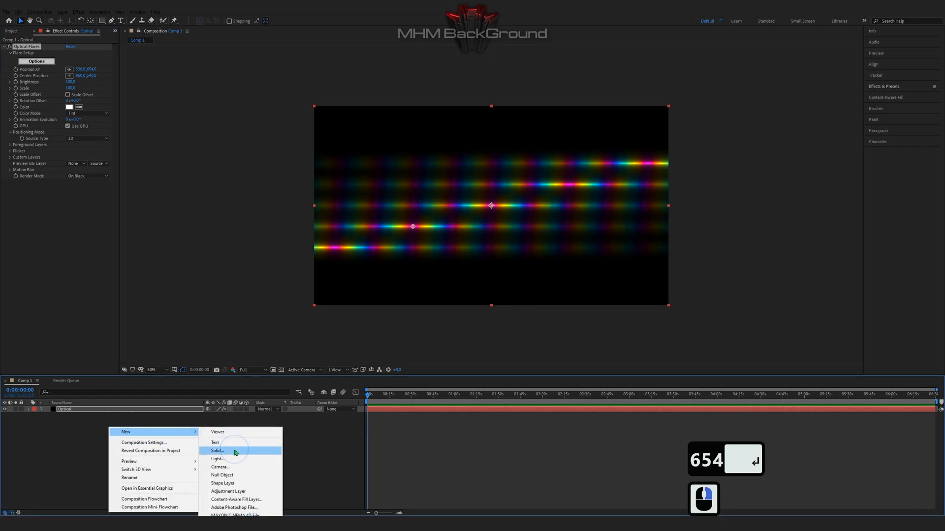
click(216, 450)
text(Mir3)
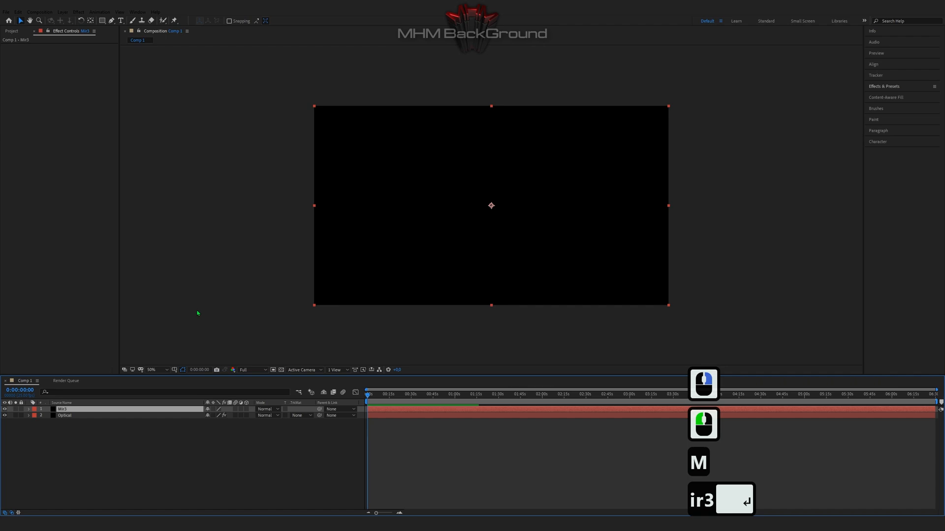
- Apply Trapcode Mir to Mir3 with Vertices X 6841, Vertices Y 3831, X Step 7 and a tessellation option
click(77, 12)
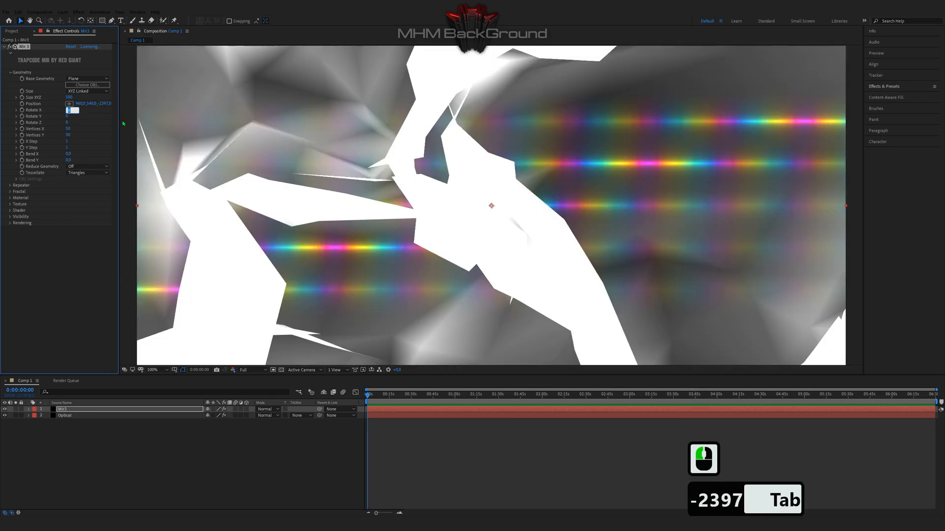
key(Tab)
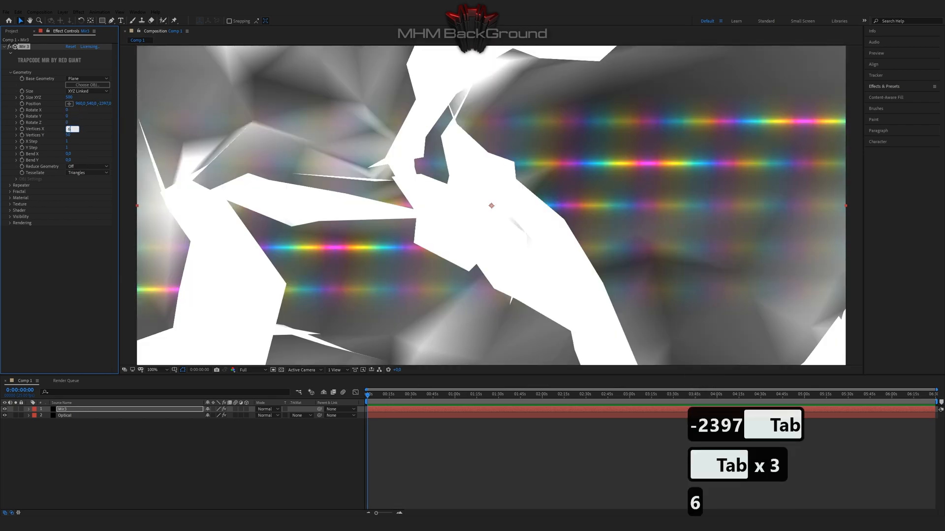
text(6841)
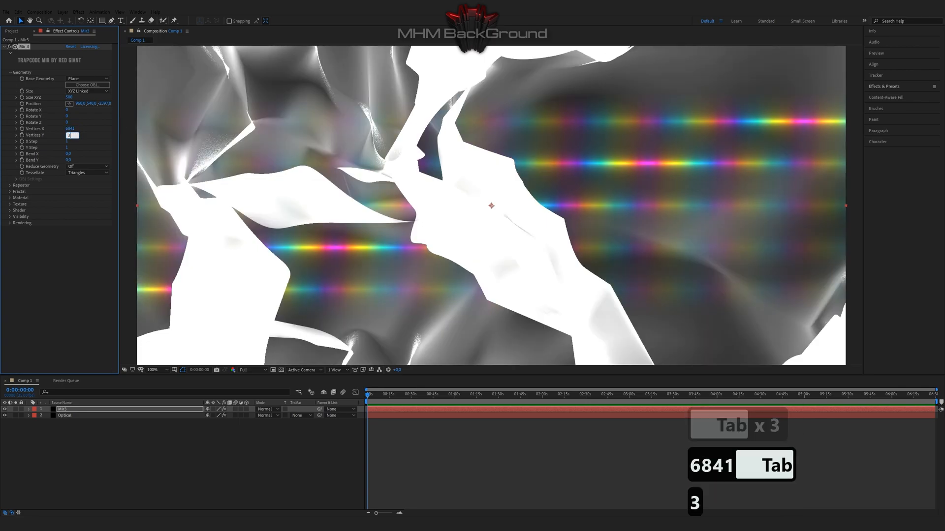
text(3831)
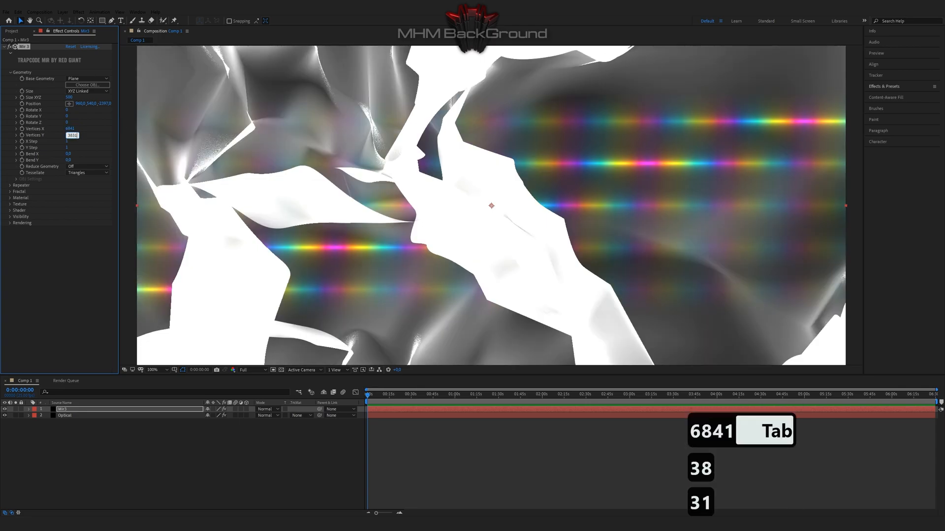
text(7)
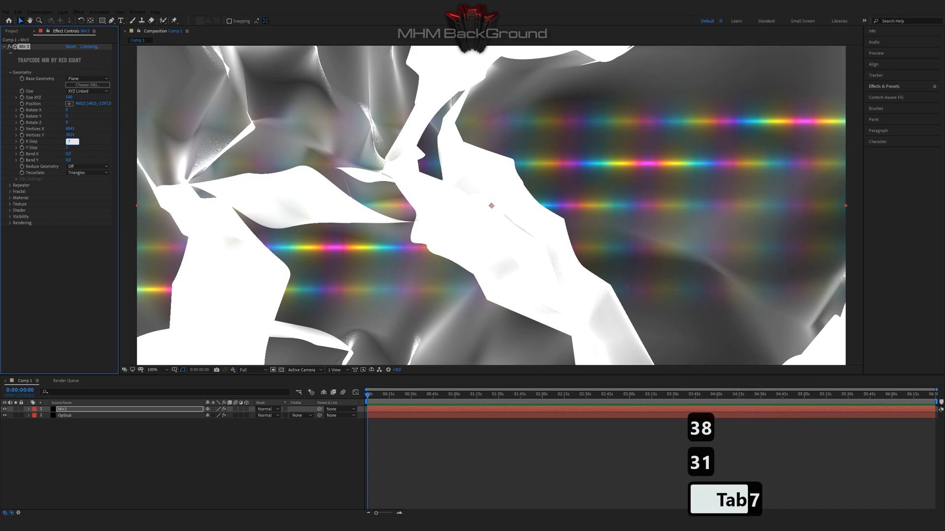
click(88, 166)
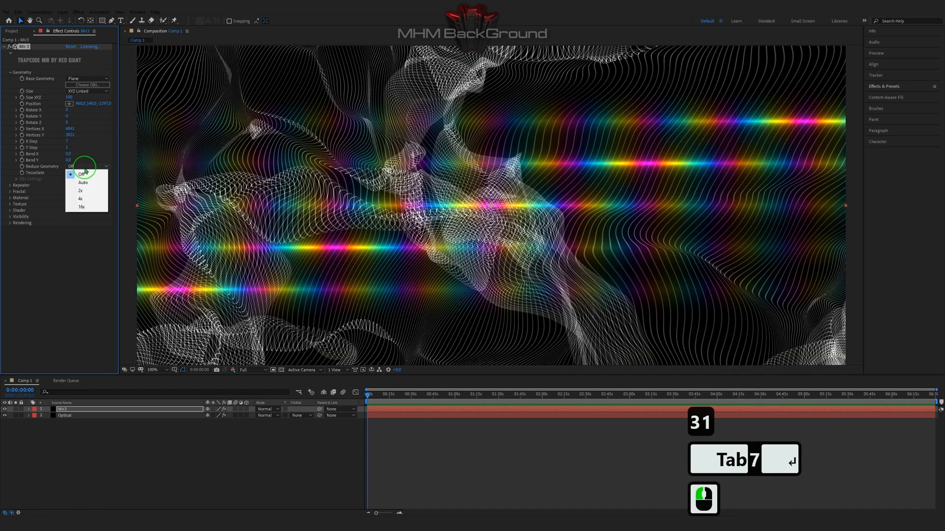
click(10, 72)
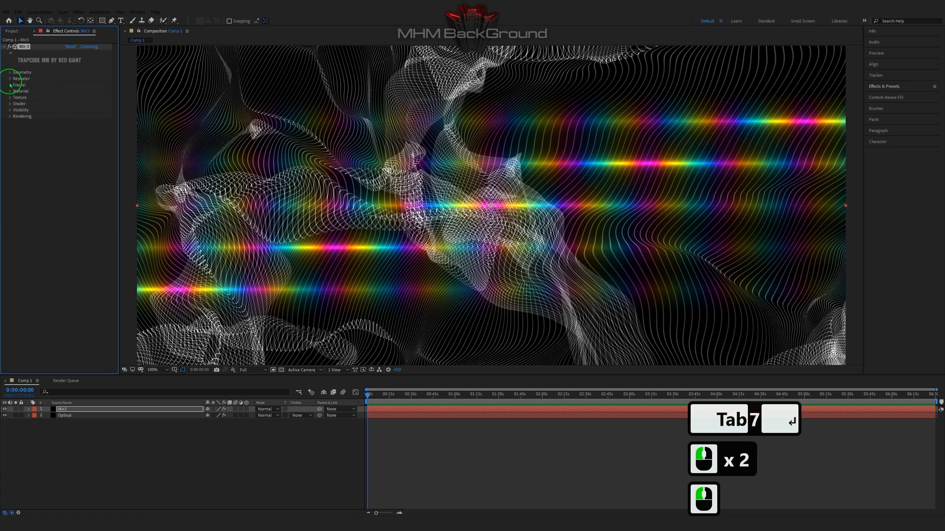
- Adjust the Mir fractal amplitude and individual X frequency values
click(10, 84)
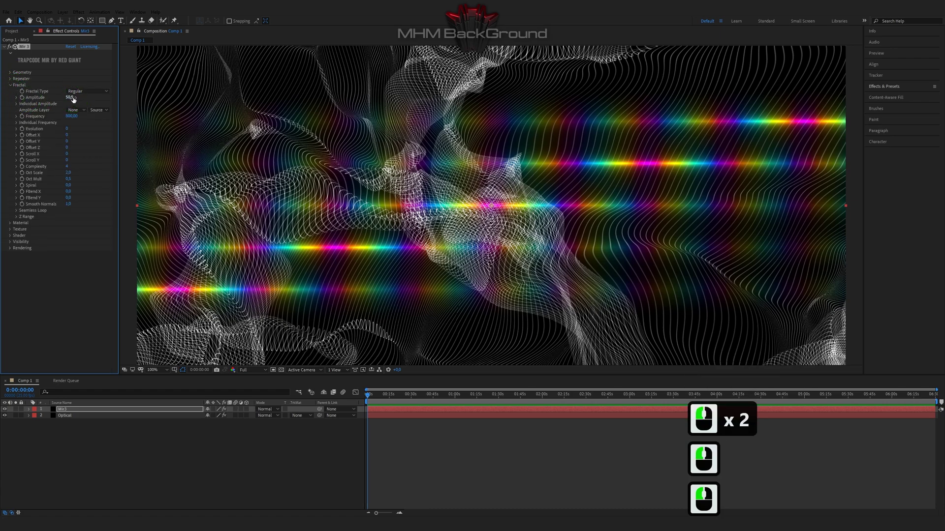
double_click(71, 97)
text(0)
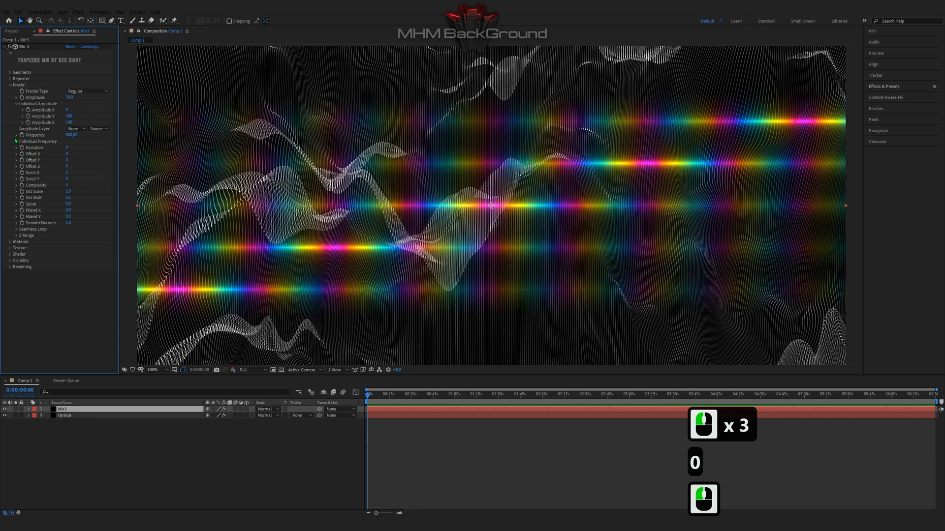
click(17, 140)
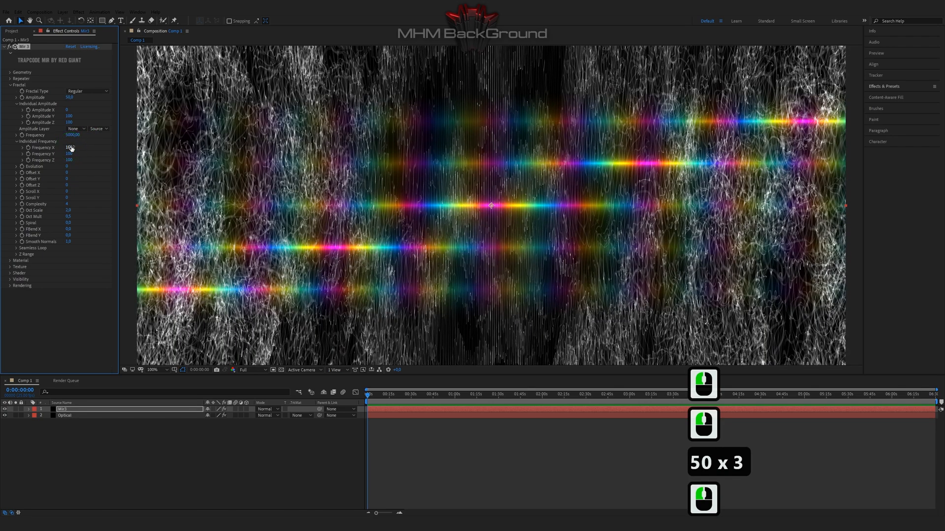
double_click(68, 147)
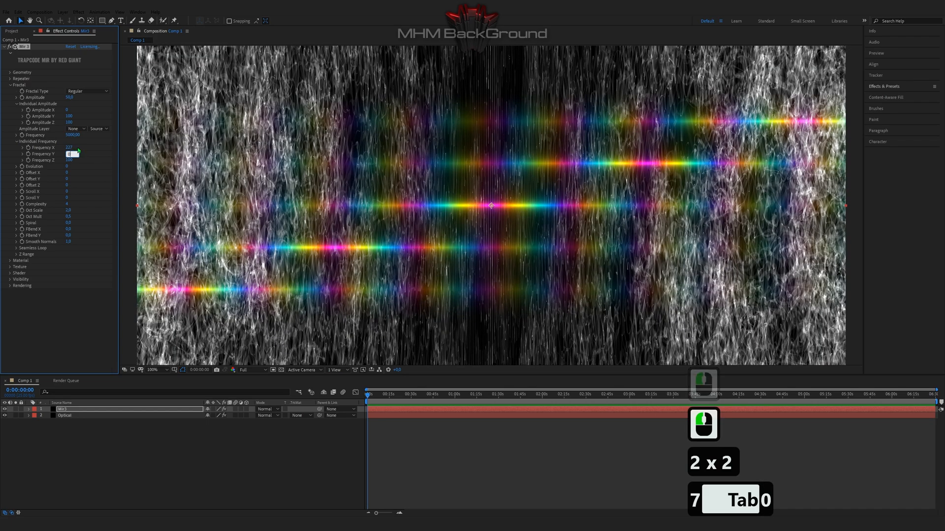
key(Tab)
text(time*8)
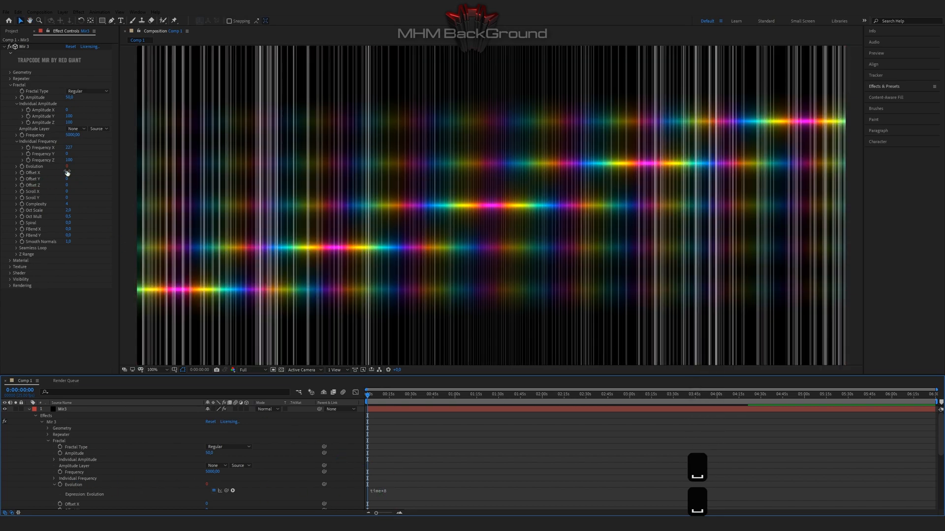
- Set the fractal Offset X, Scroll Y -217, Complexity 3 and the following parameter to 0
click(68, 173)
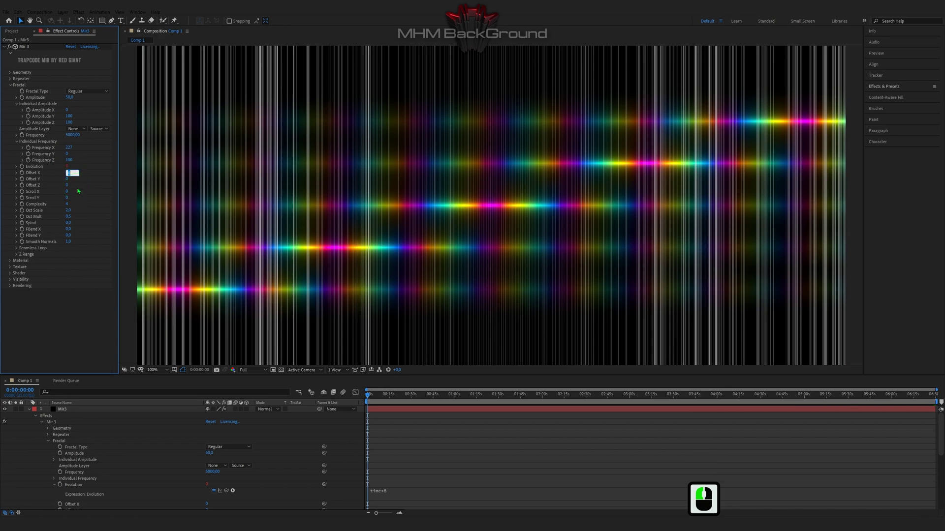
key(Tab)
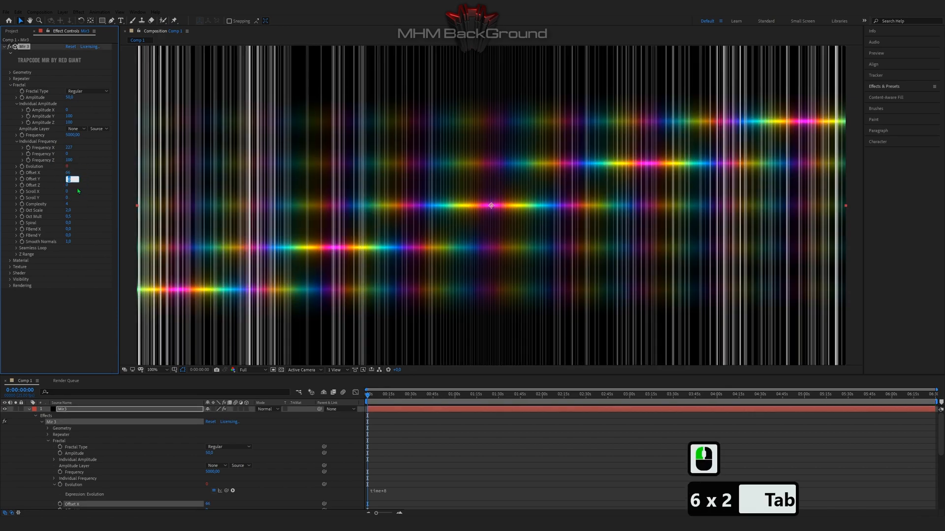
key(Tab)
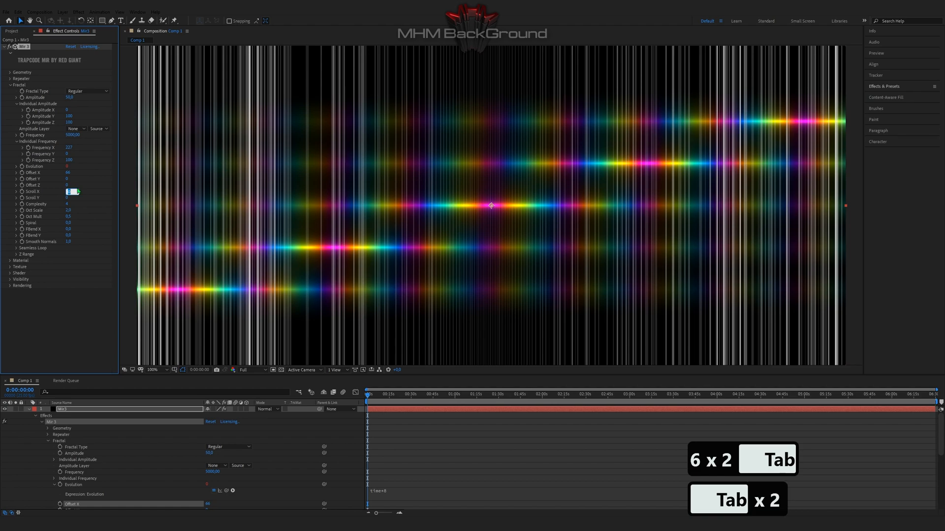
key(tab)
text(3)
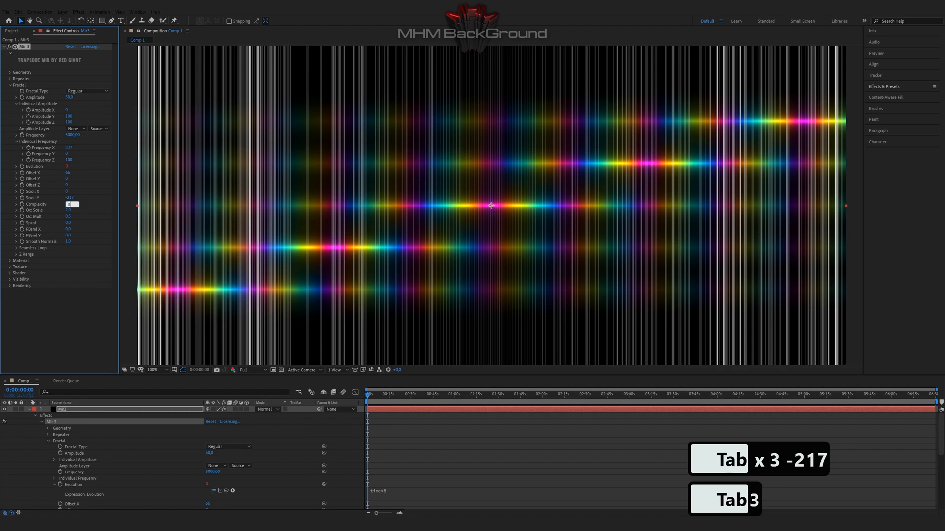
key(Tab)
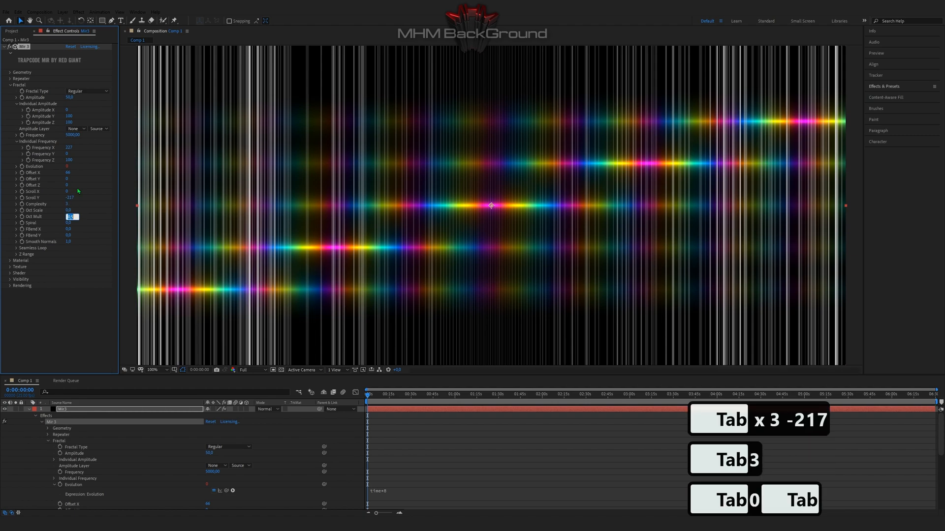
key(Tab)
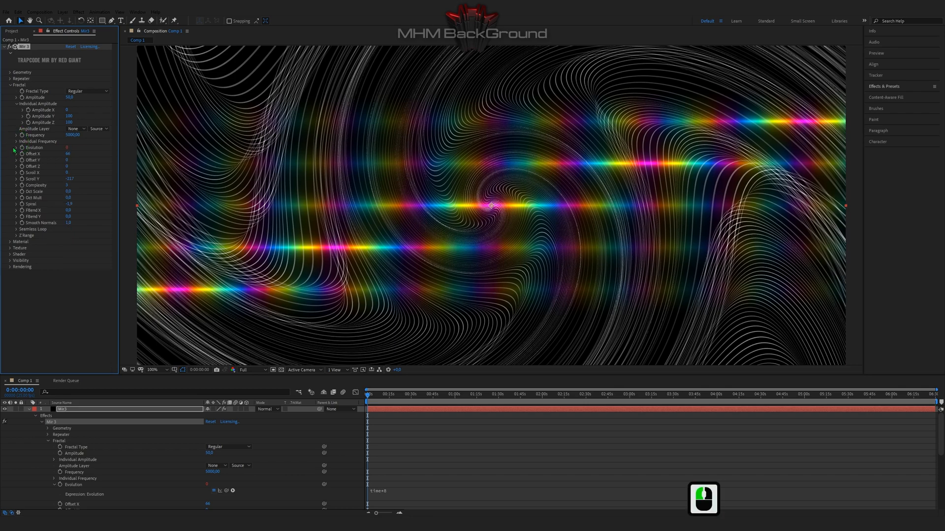
- Texture the Mir mesh with layer 2. Optical using its Effects & Masks
click(21, 242)
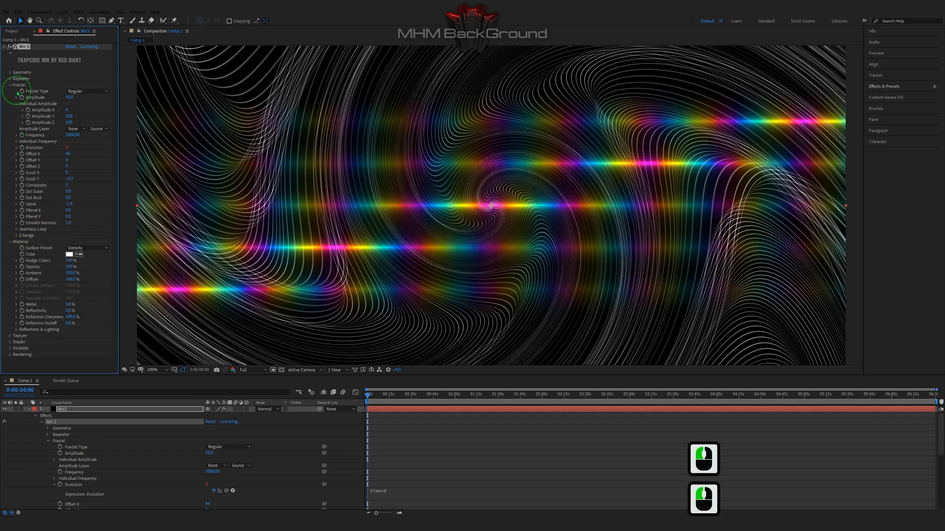
click(10, 85)
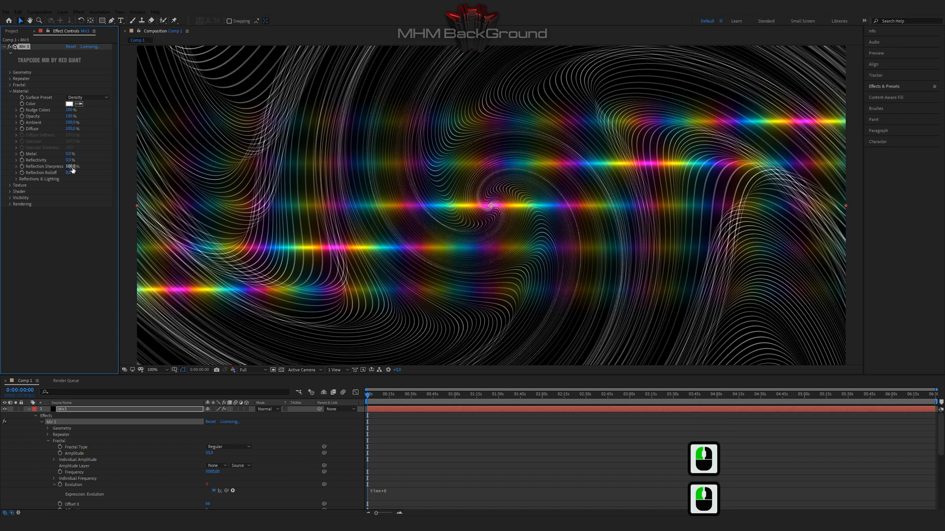
click(9, 91)
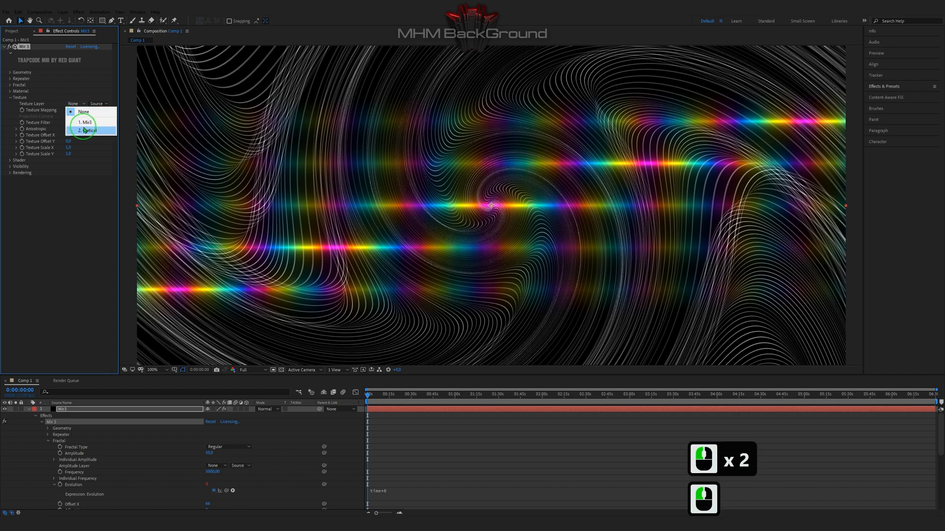
click(88, 130)
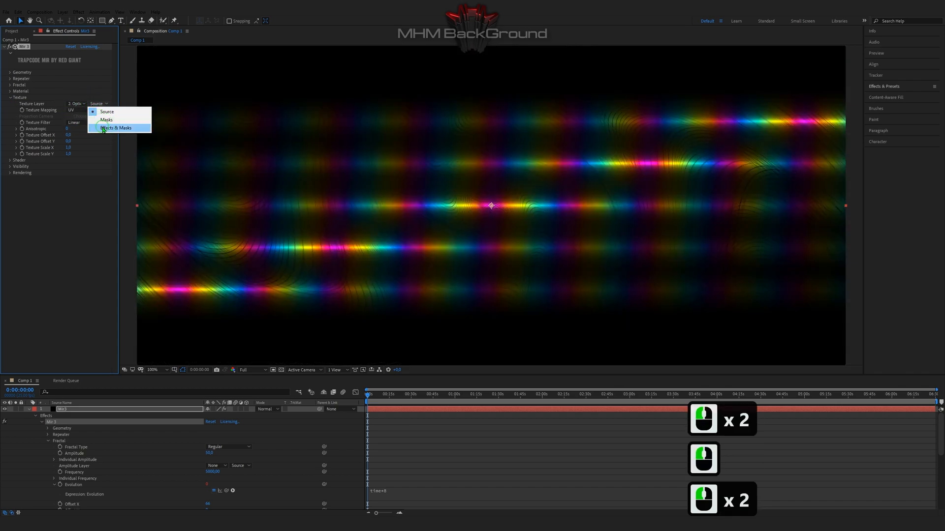
click(116, 128)
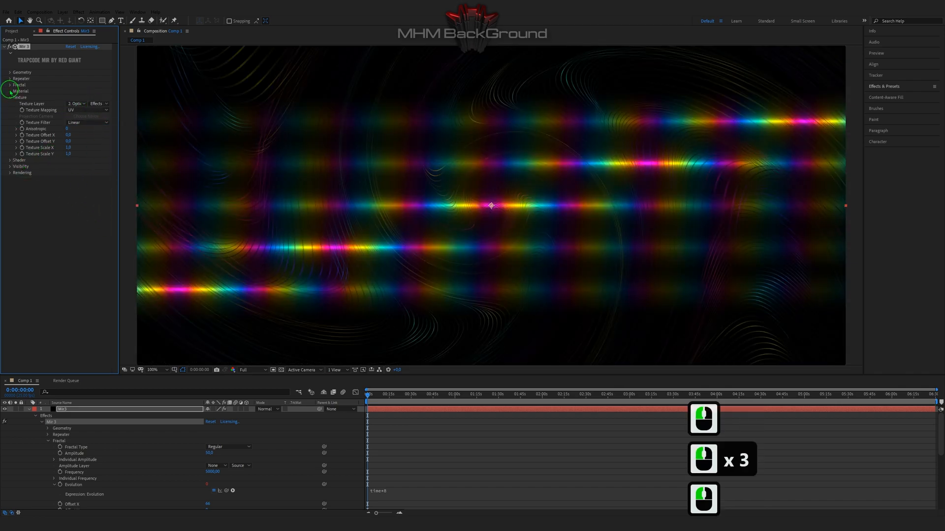
- Review the Mir material colour settings and move on to the shader group
click(69, 103)
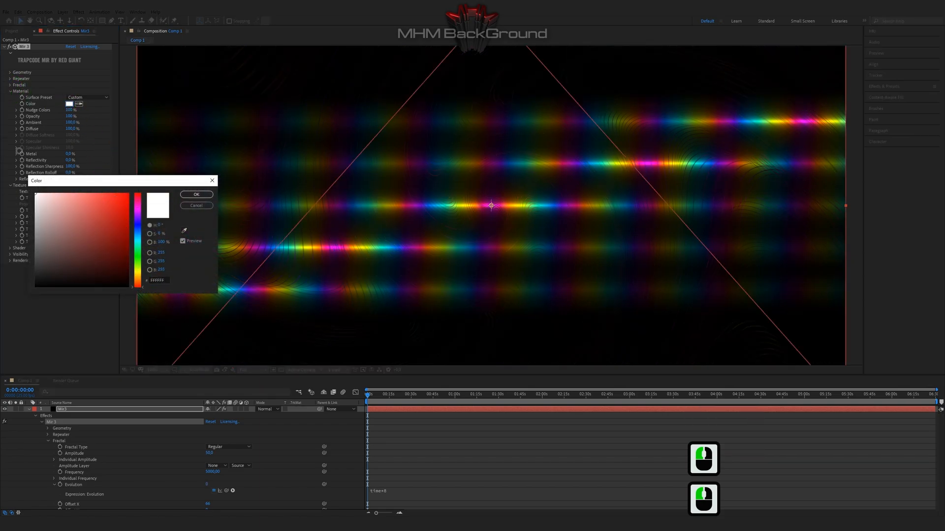
click(195, 193)
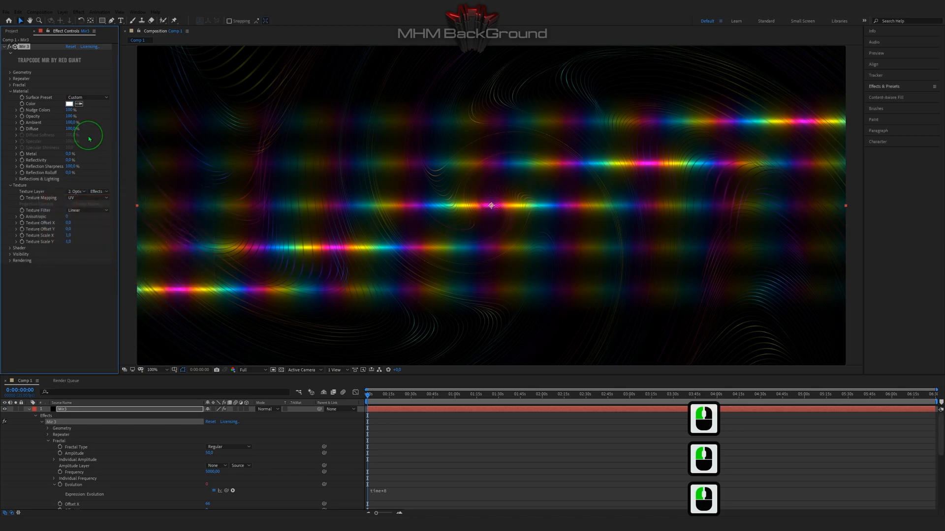
click(9, 91)
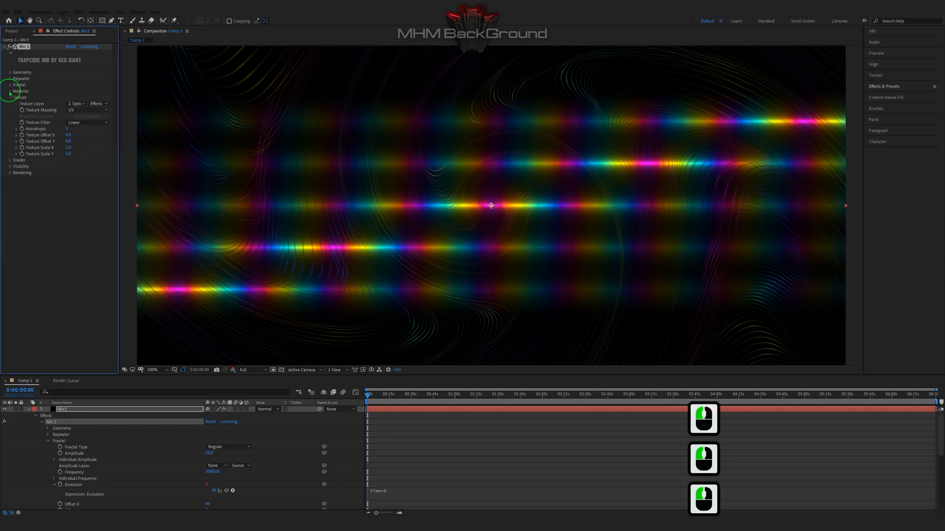
click(10, 97)
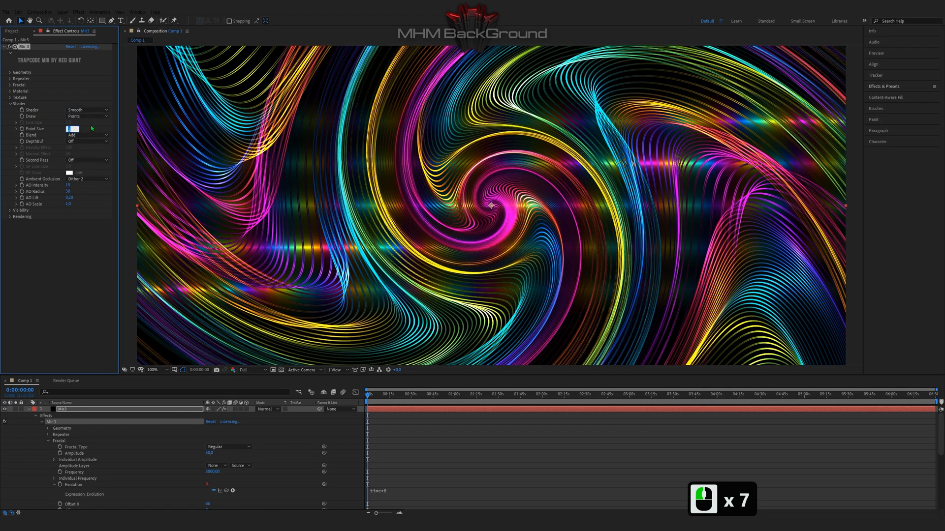
- Set the Mir shader Blend to Normal and turn Depthbuf On for glossy ribbons
click(88, 135)
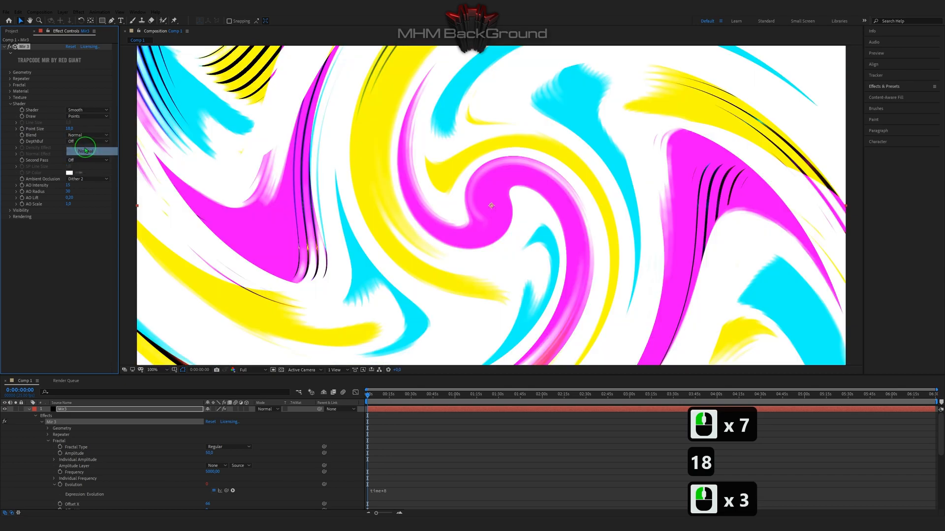
click(86, 150)
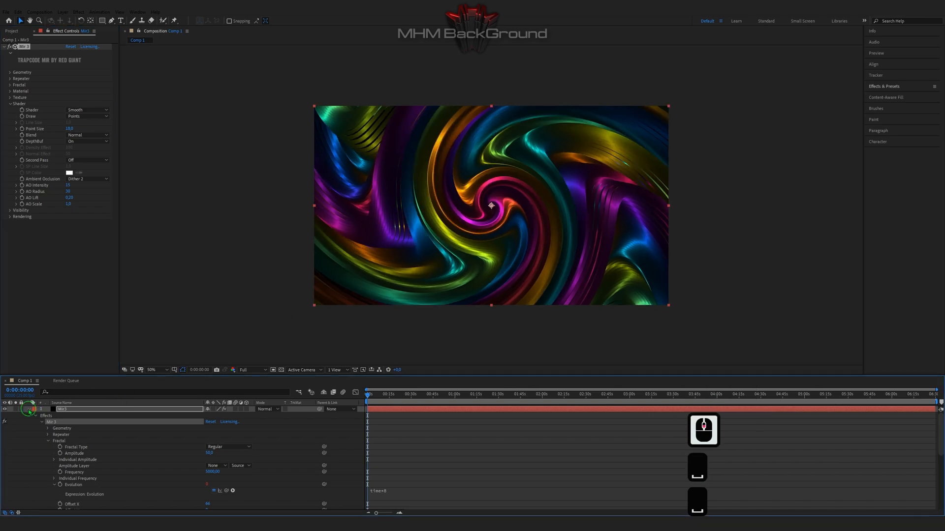
- Add an adjustment layer above Mir3 and apply the Stylize Glow effect to it
right_click(79, 415)
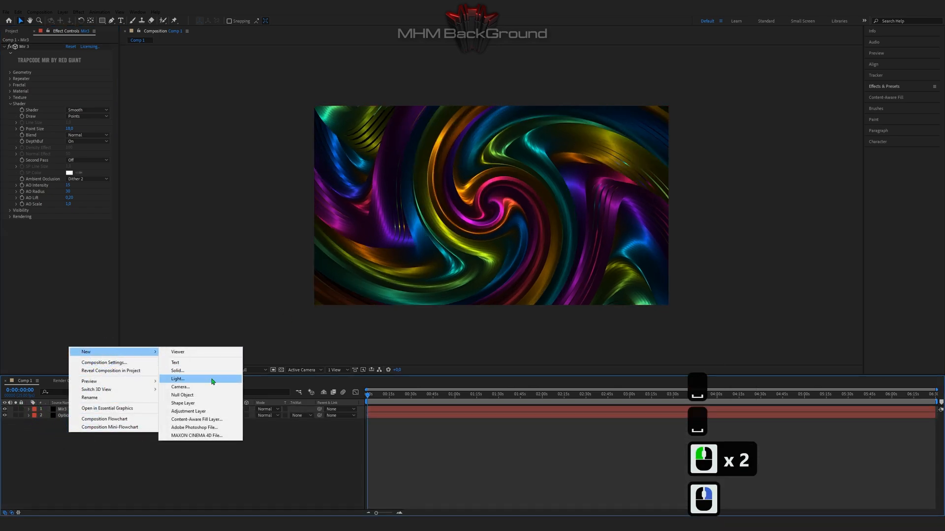
click(187, 411)
text(gl)
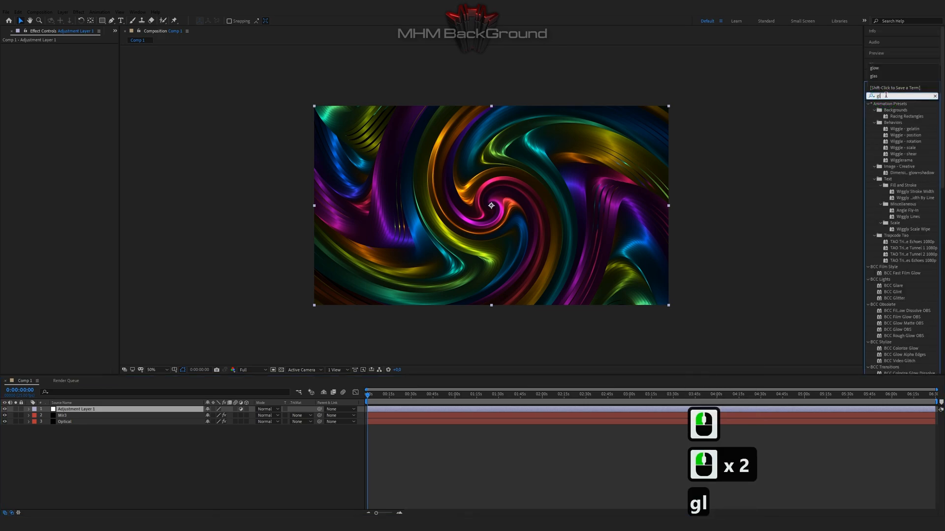
double_click(897, 348)
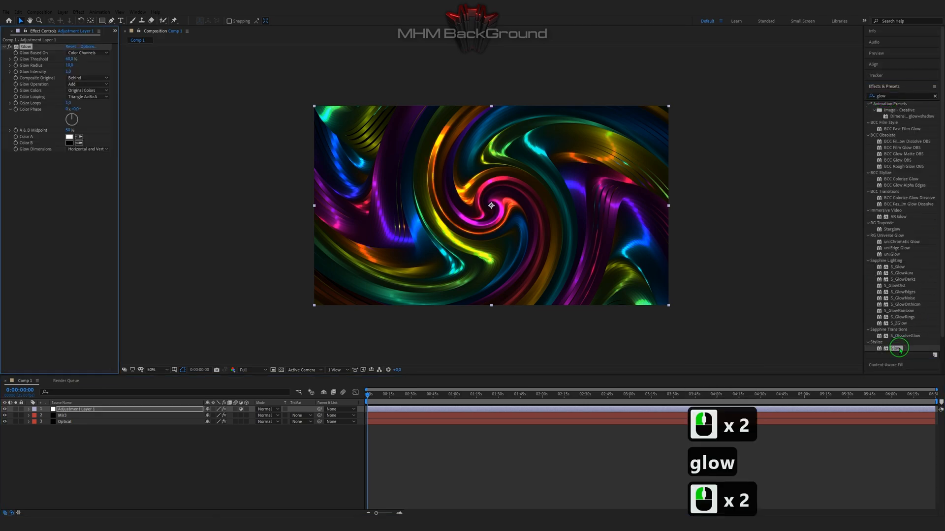